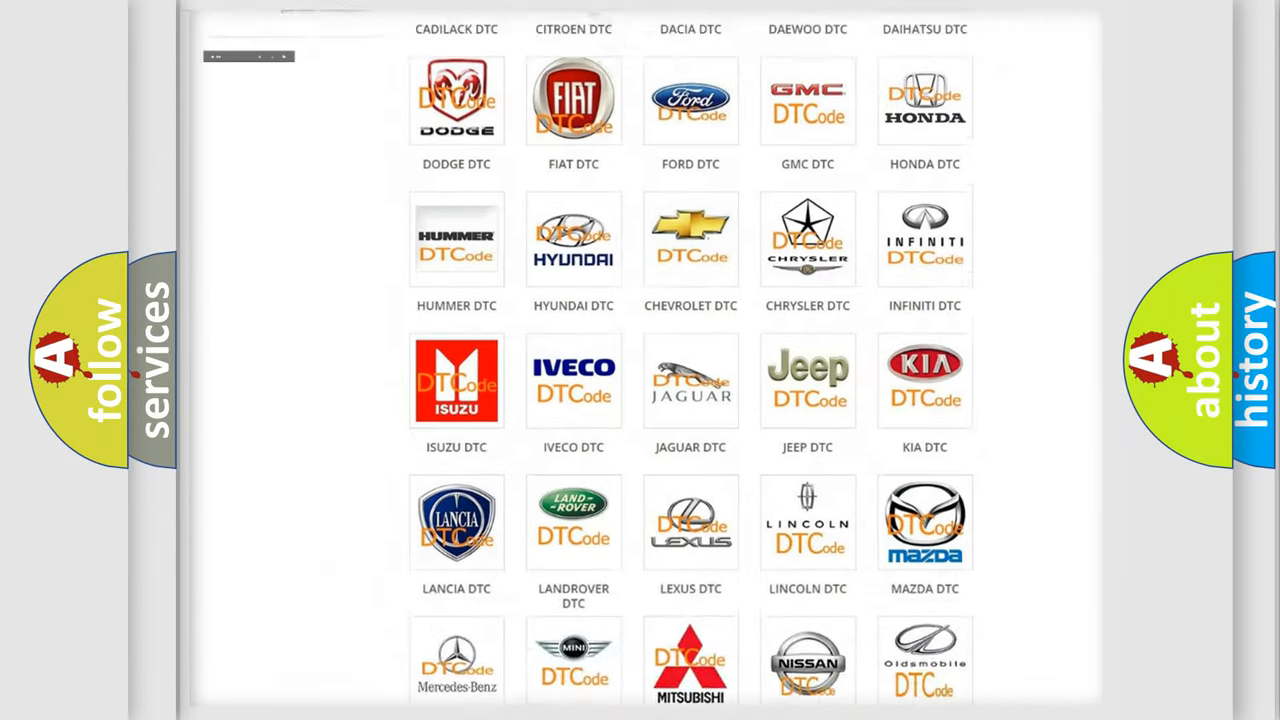
# Browse the car-make grid and open the Chrysler DTC code list.
pyautogui.scroll(3)
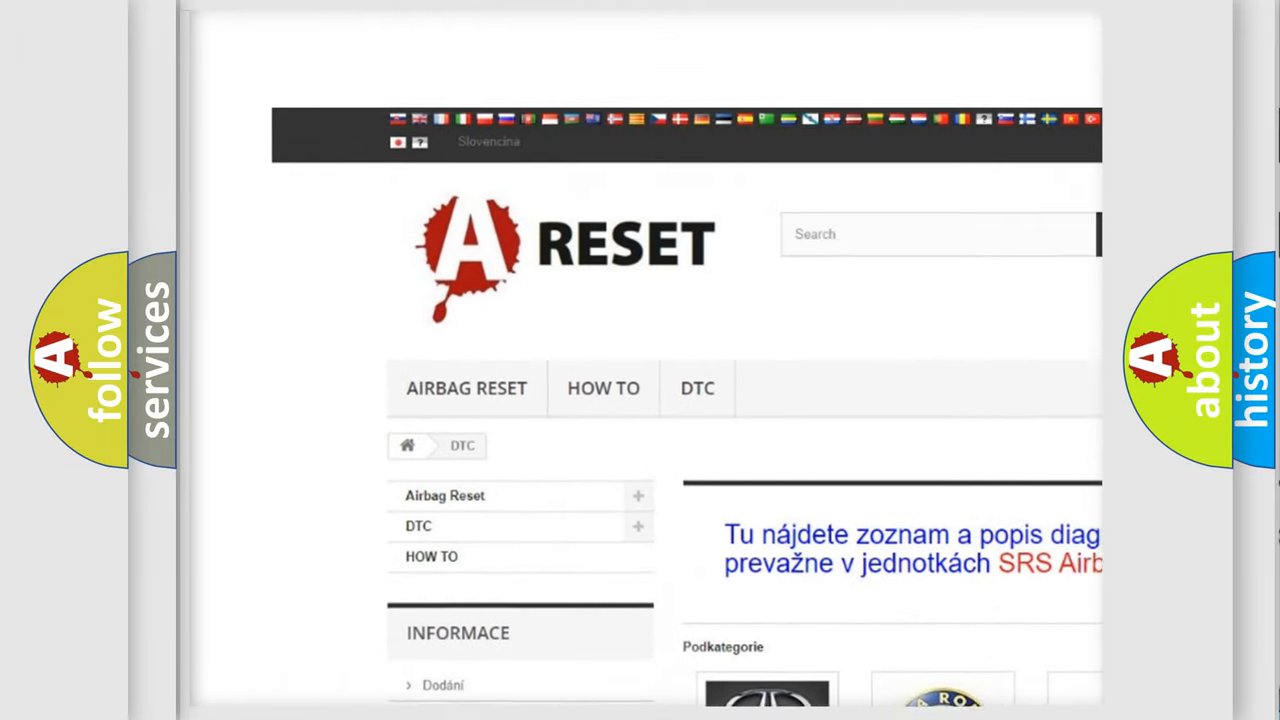
pyautogui.scroll(3)
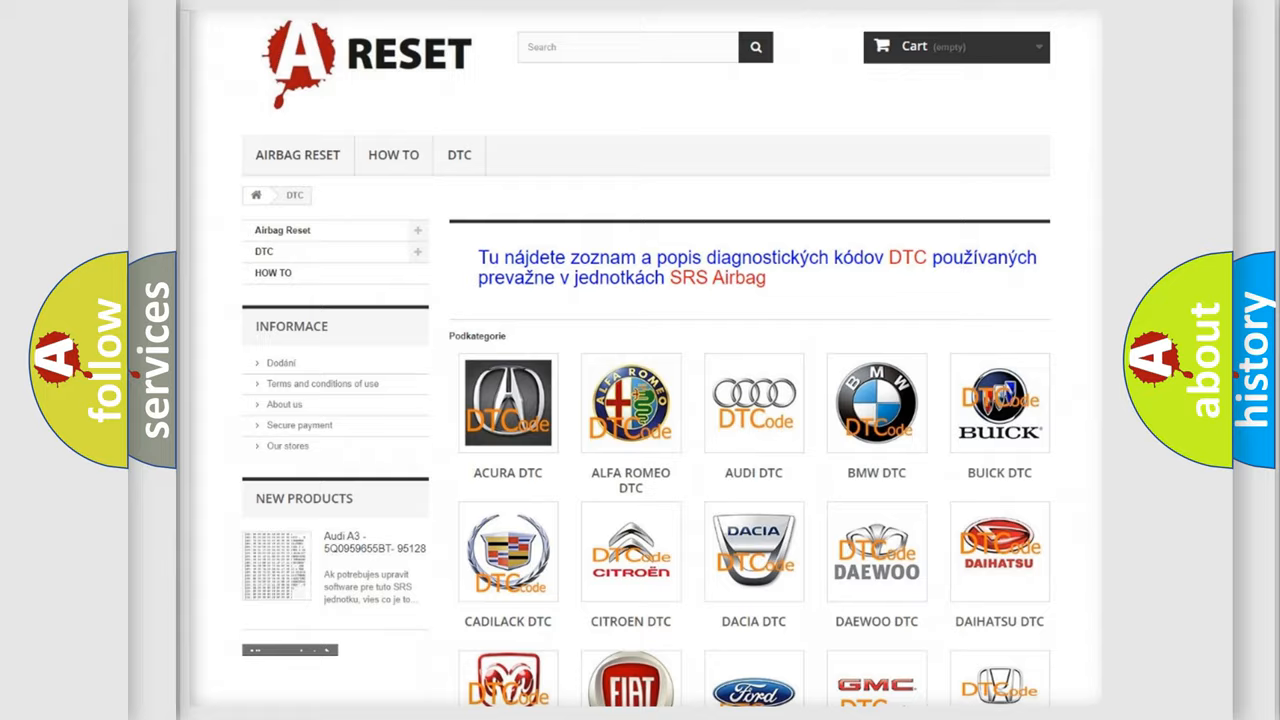
pyautogui.scroll(-3)
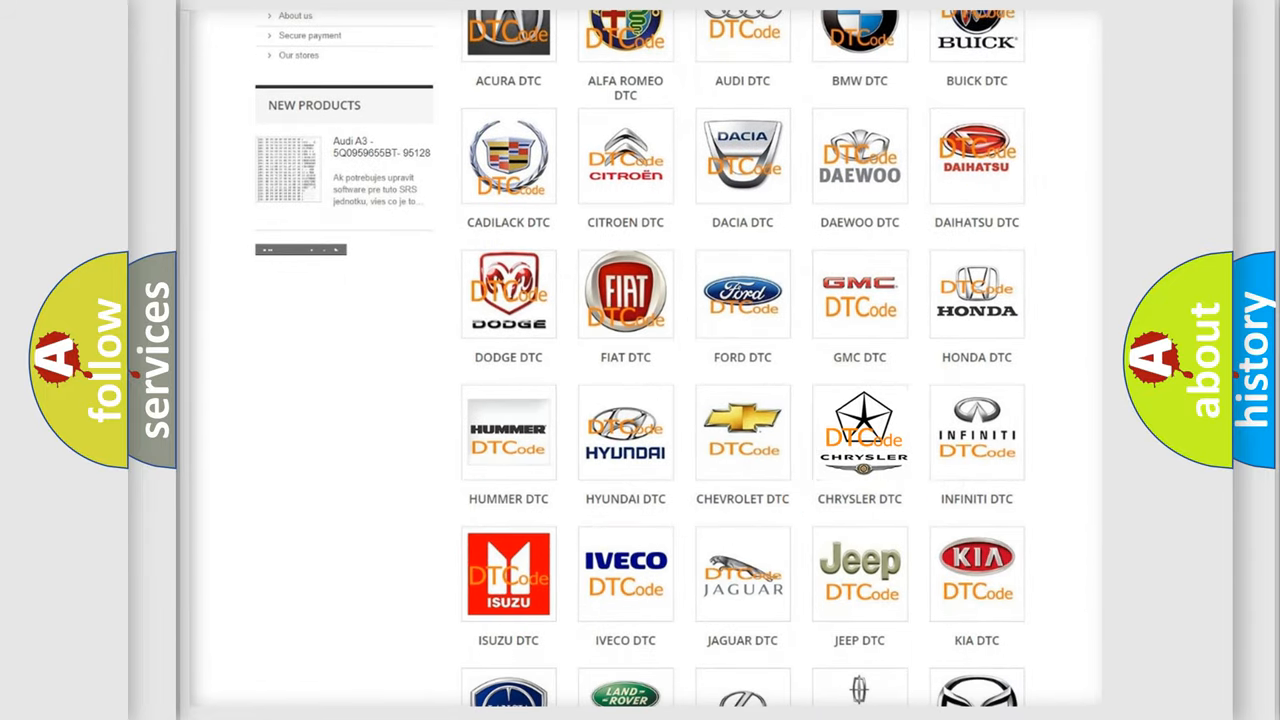
pyautogui.click(860, 432)
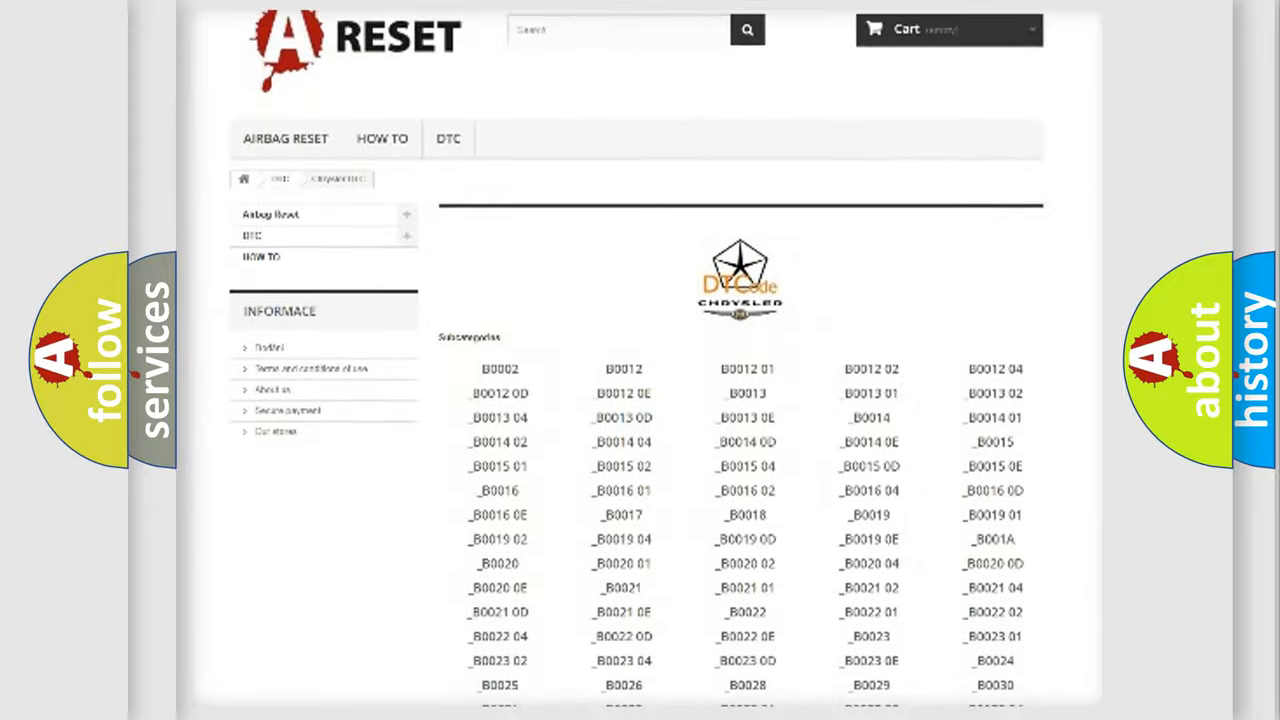
pyautogui.scroll(-3)
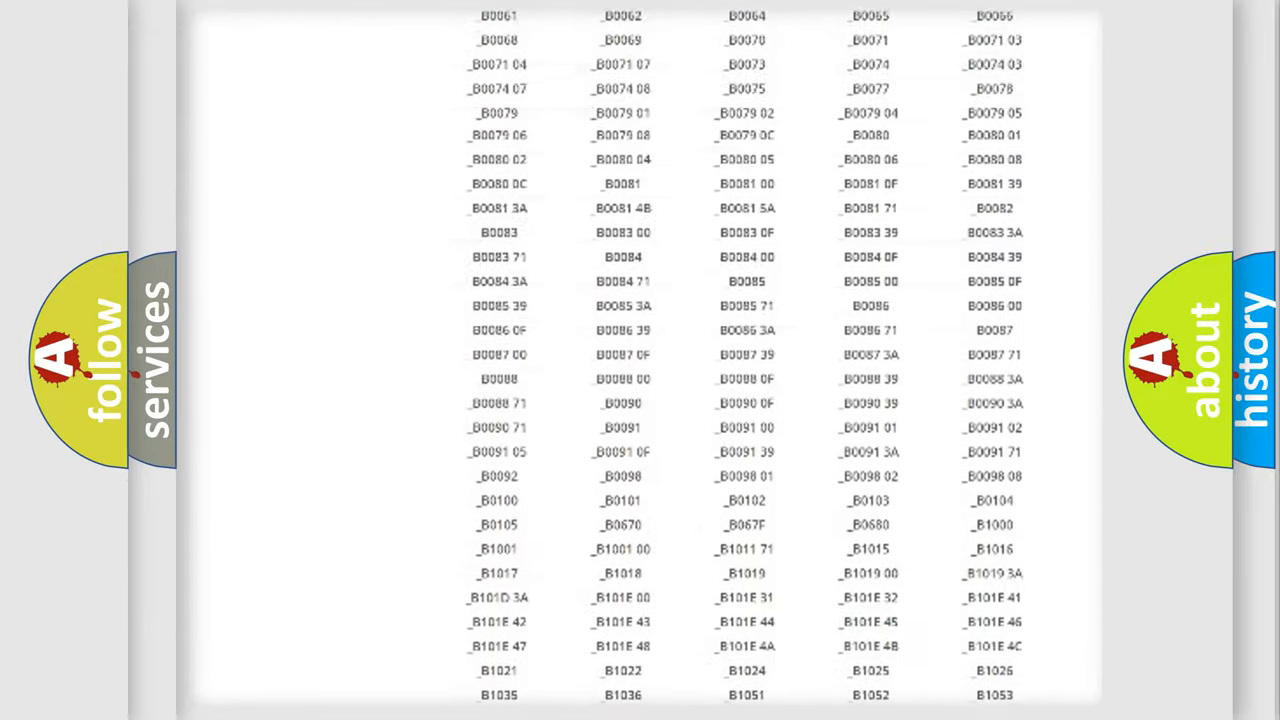
pyautogui.scroll(3)
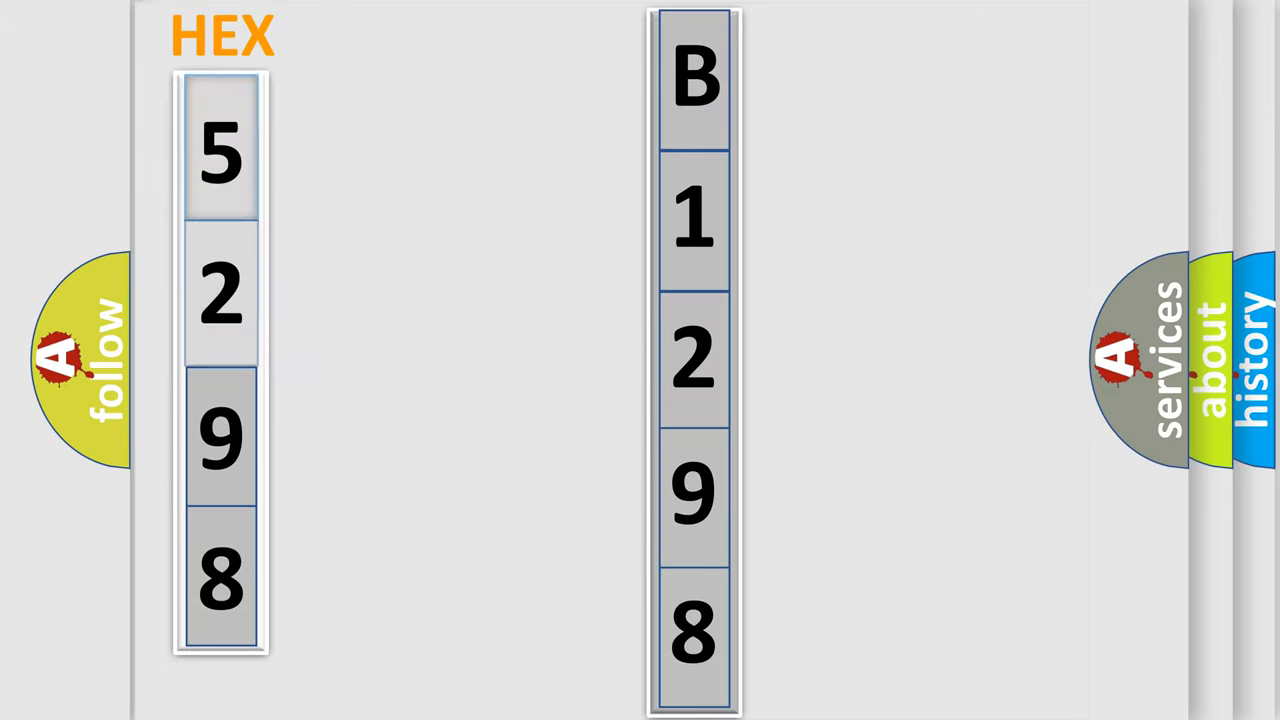
# Advance the B1298-to-hex slide animation and complete the Code caption with '9892' to read B129892.
pyautogui.click(220, 150)
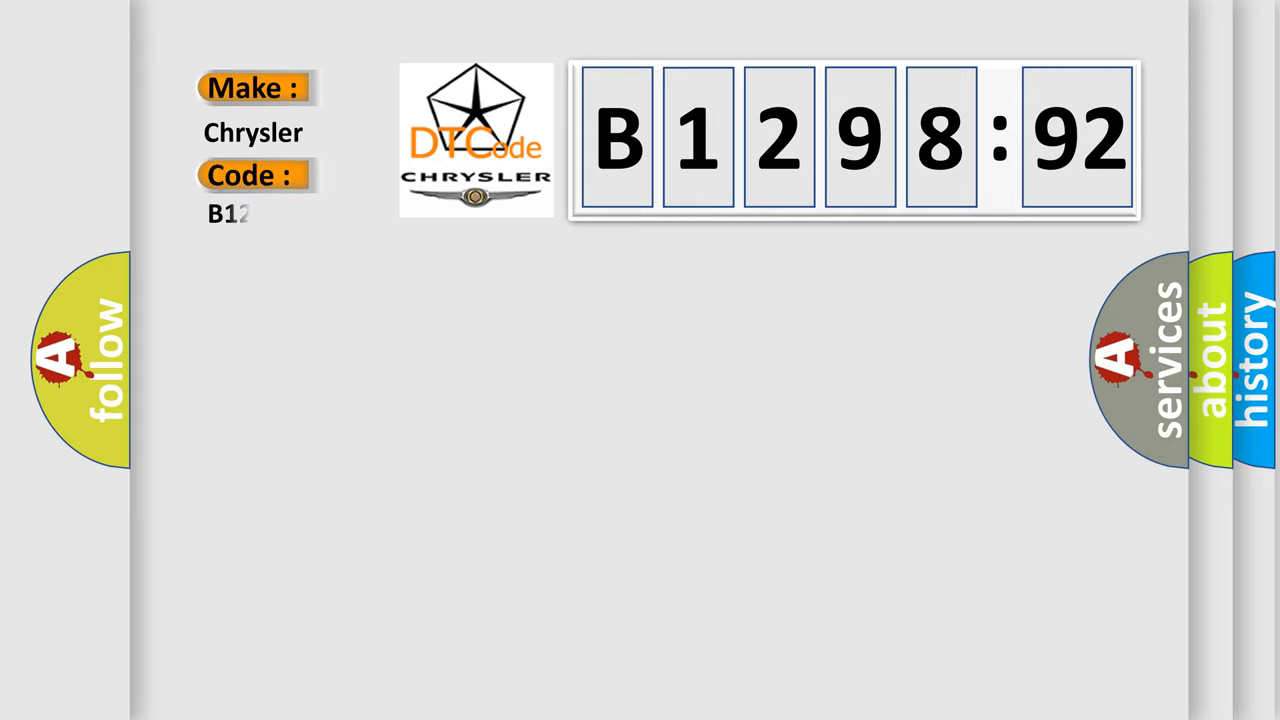
pyautogui.write('9892')
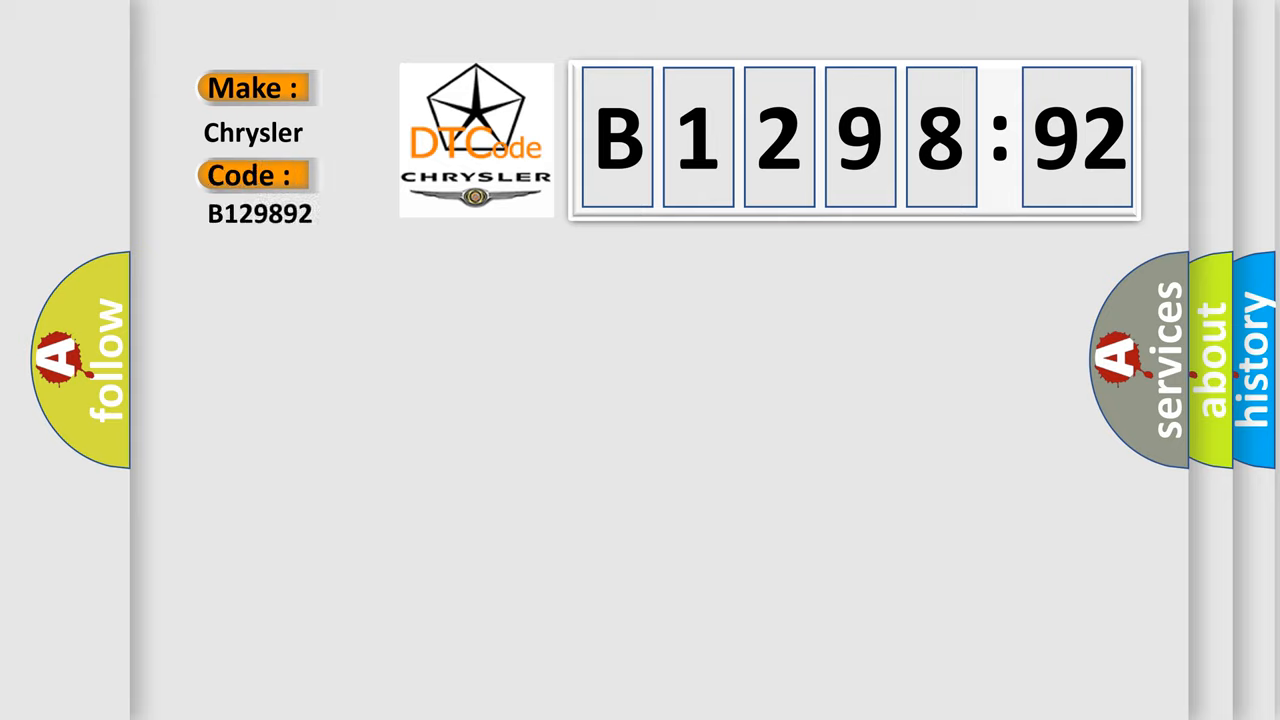